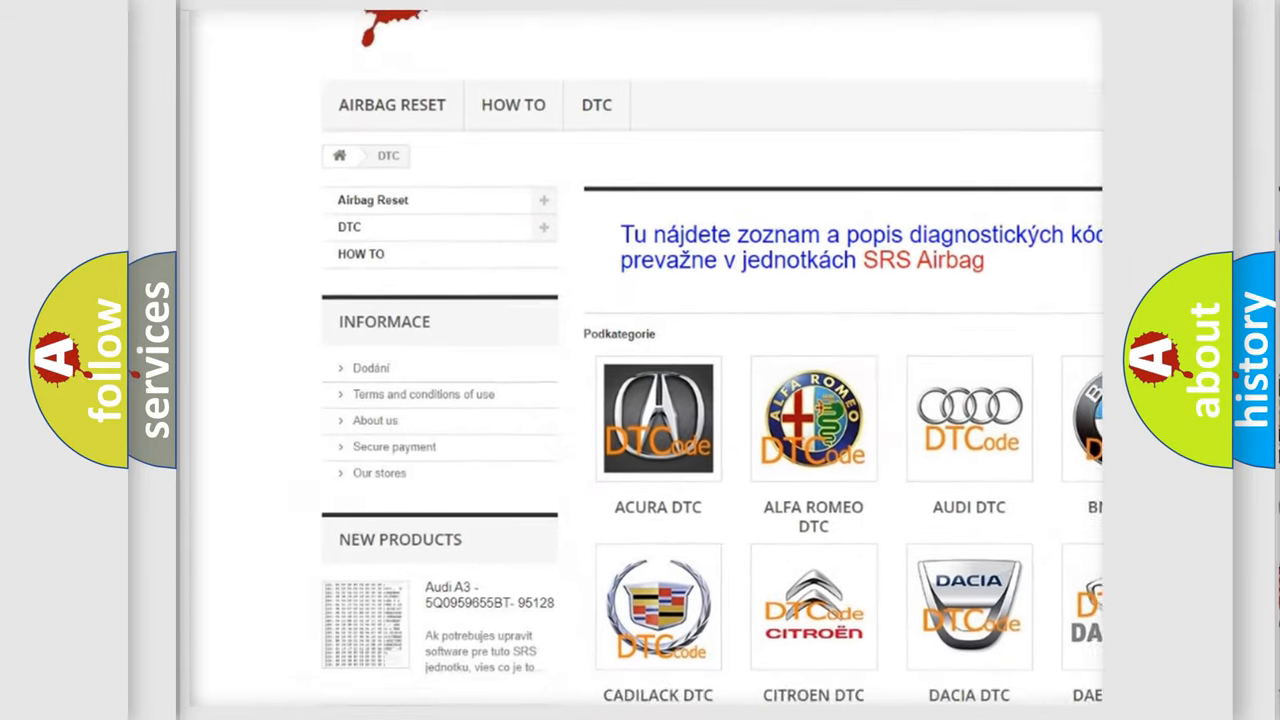
{"action": "scroll", "scroll_direction": "down", "scroll_amount": 3}
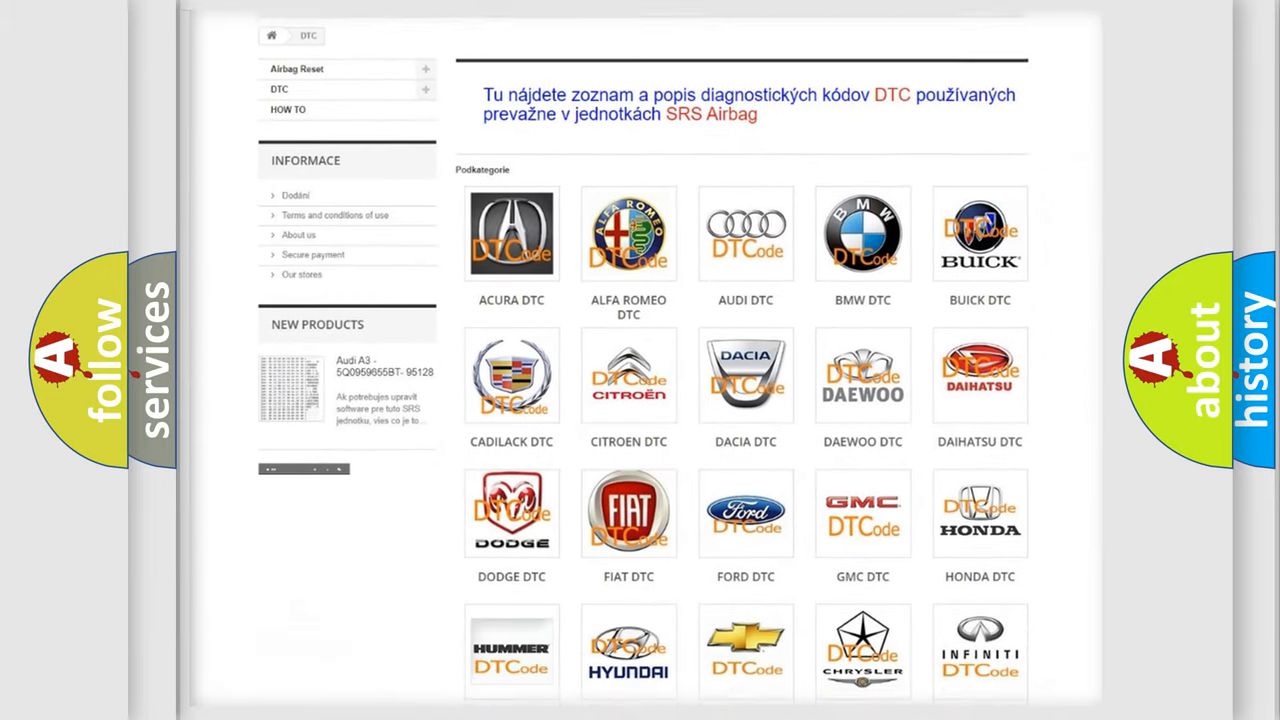
{"action": "scroll", "scroll_direction": "down", "scroll_amount": 3}
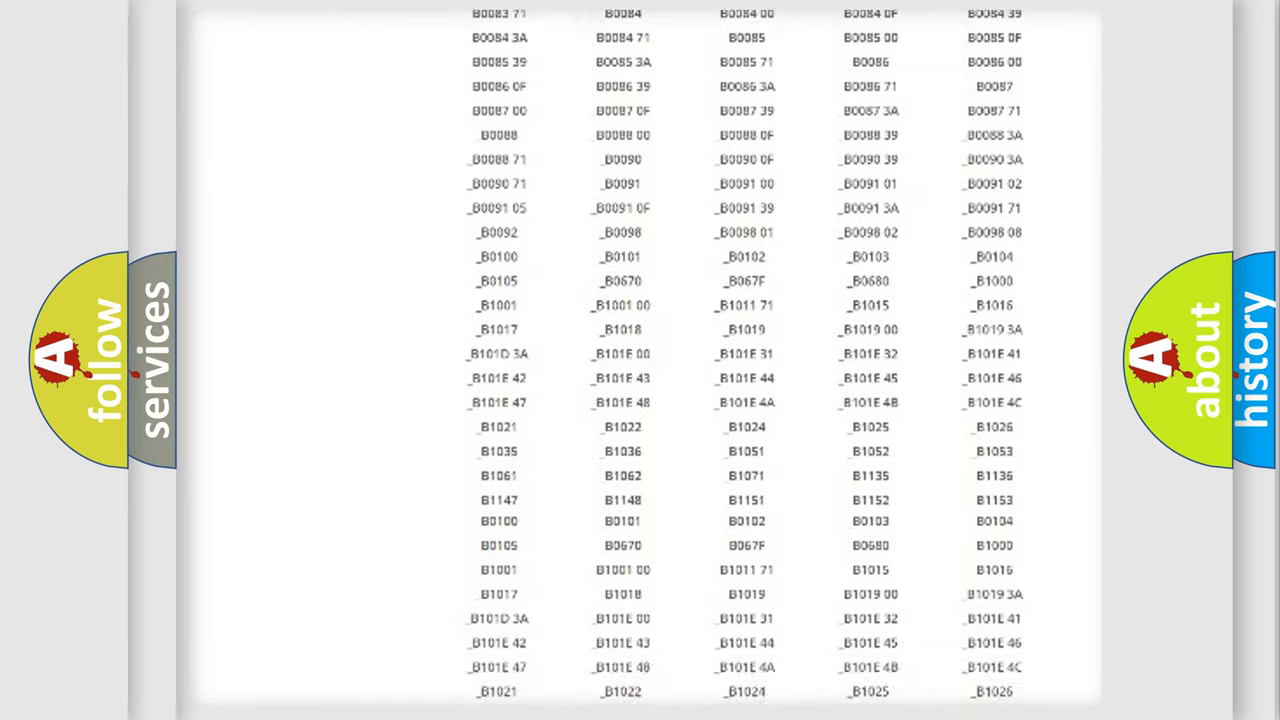
{"action": "scroll", "scroll_direction": "down", "scroll_amount": 3}
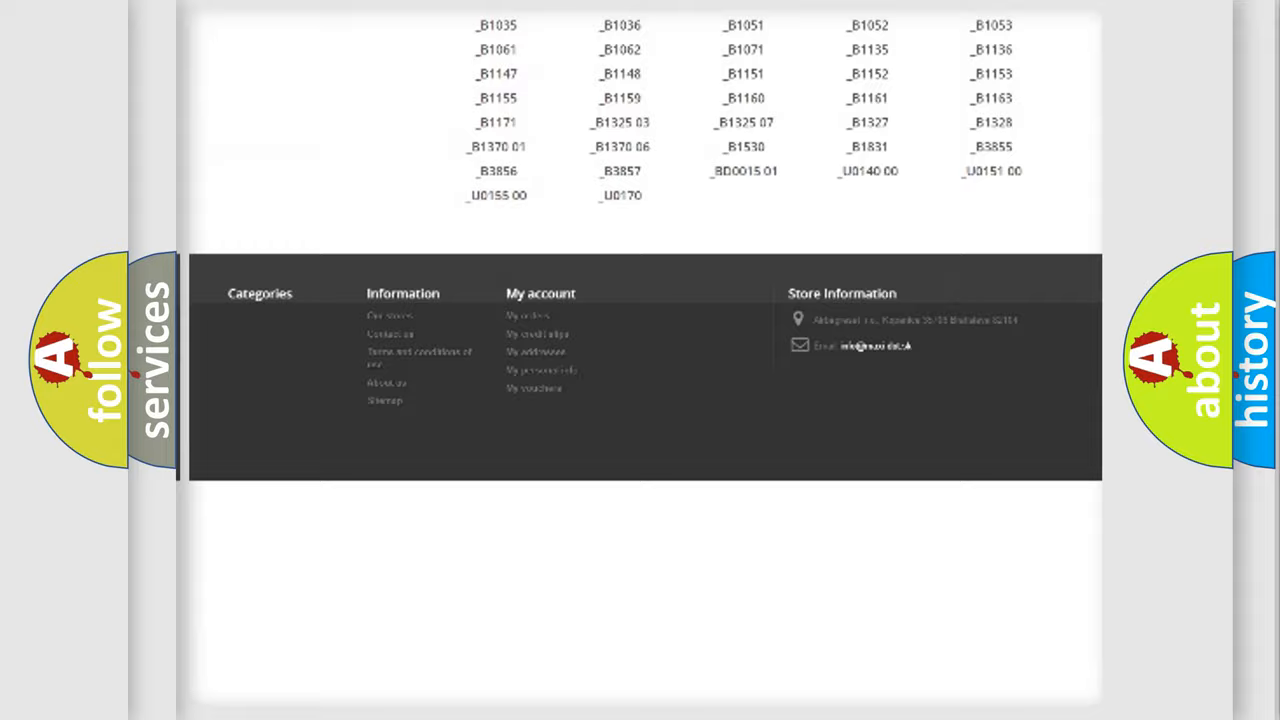